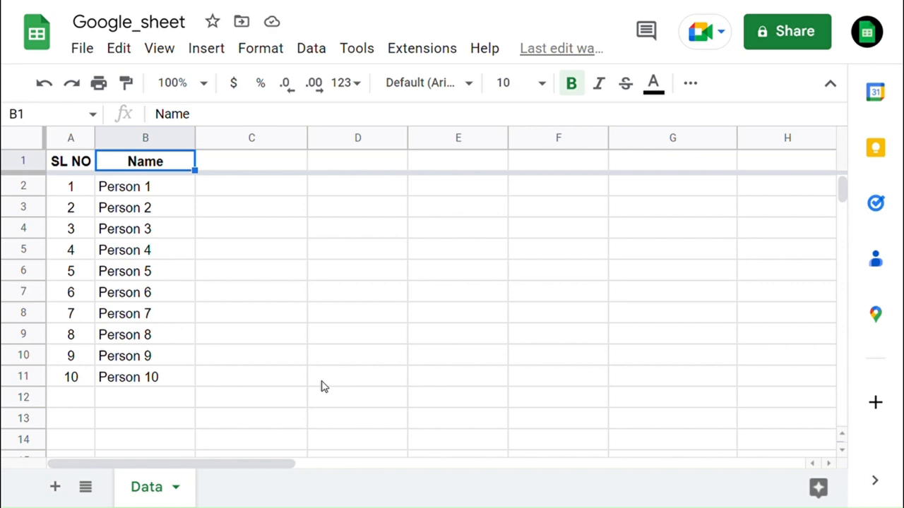
mouse_move(148, 494)
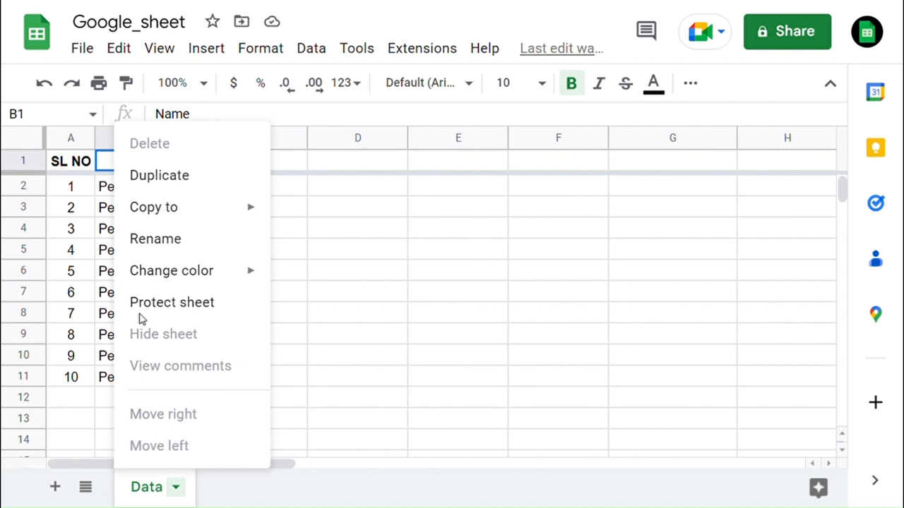
mouse_move(208, 182)
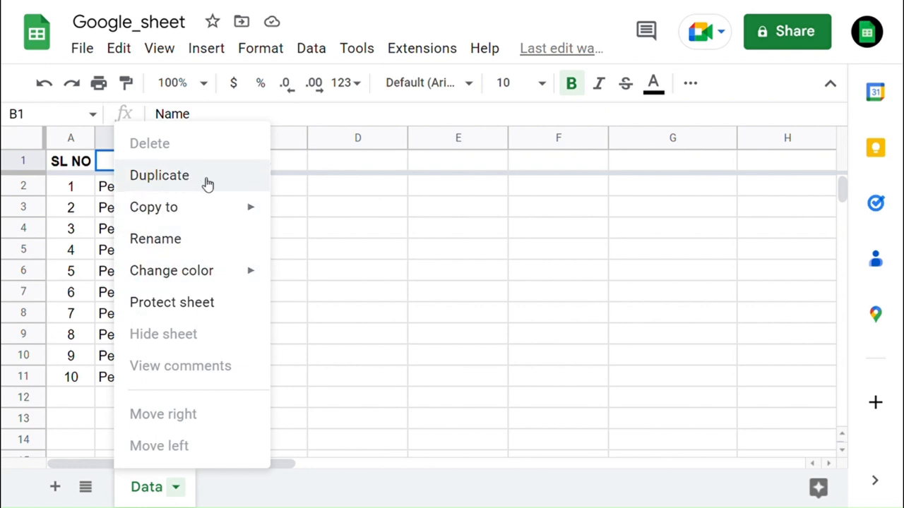
- Duplicate the Data sheet and rename the copy to 'Data 2'
click(159, 175)
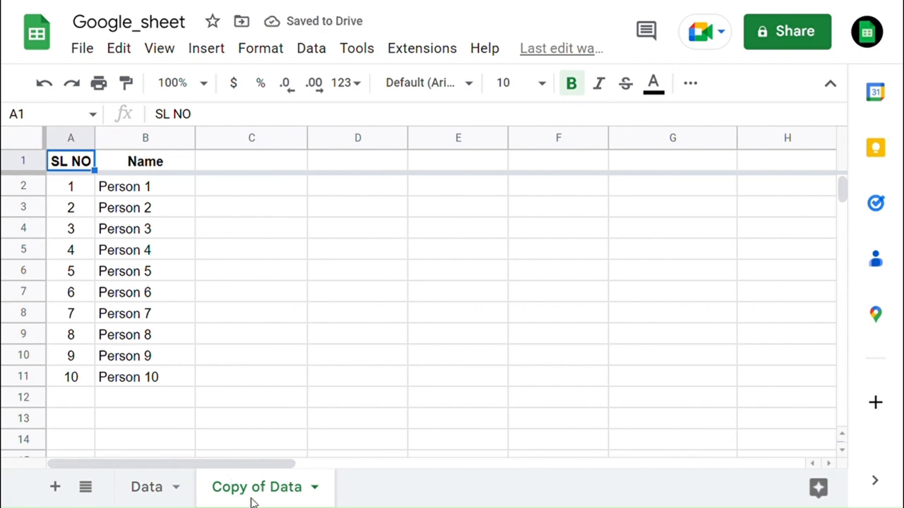
mouse_move(283, 500)
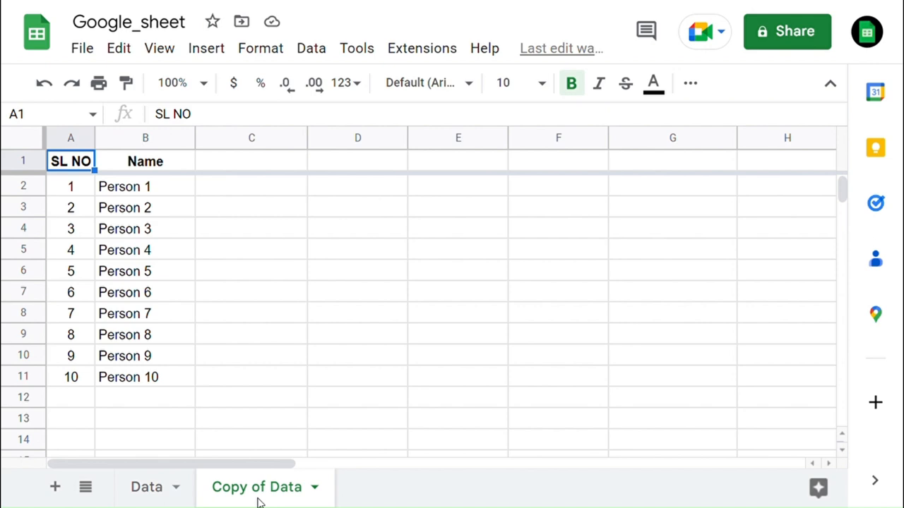
double_click(257, 486)
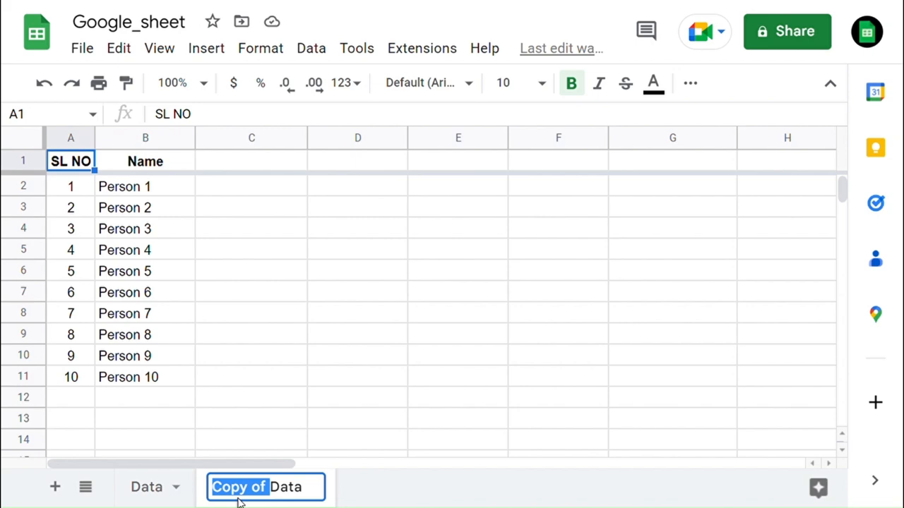
text(Data 2)
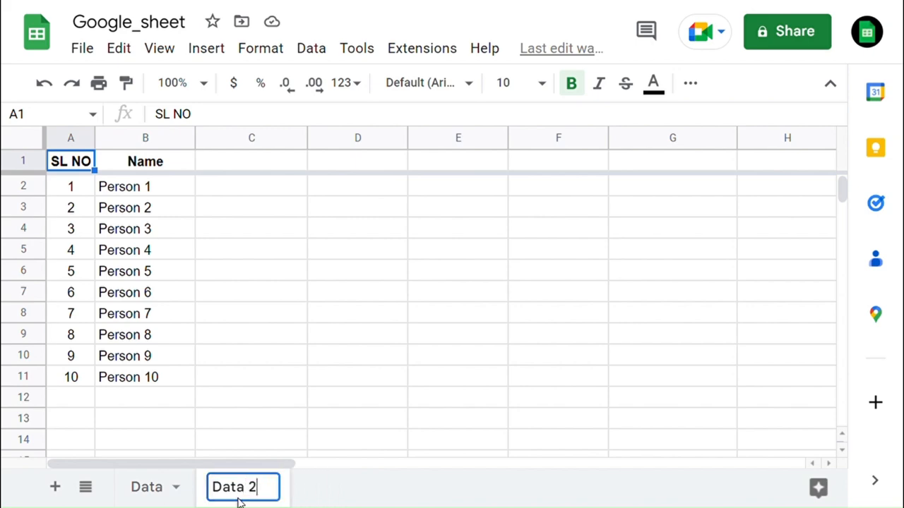
key(Return)
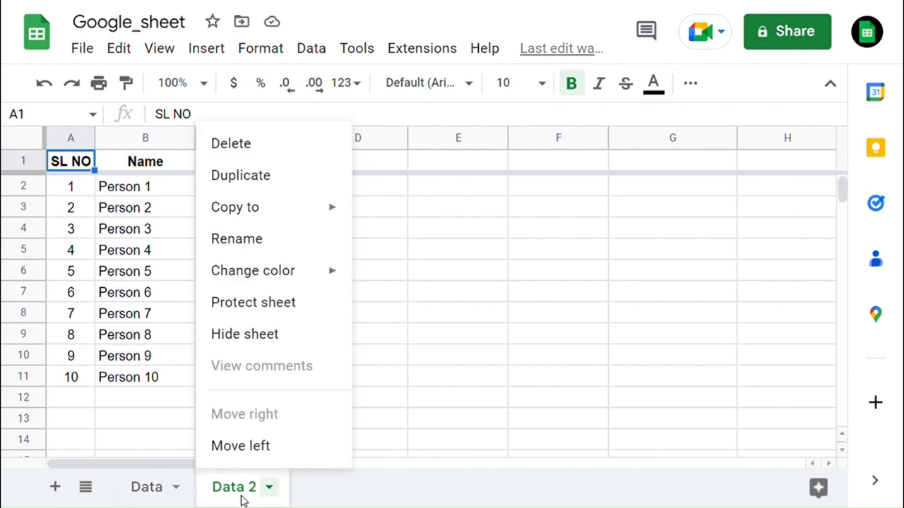
mouse_move(244, 333)
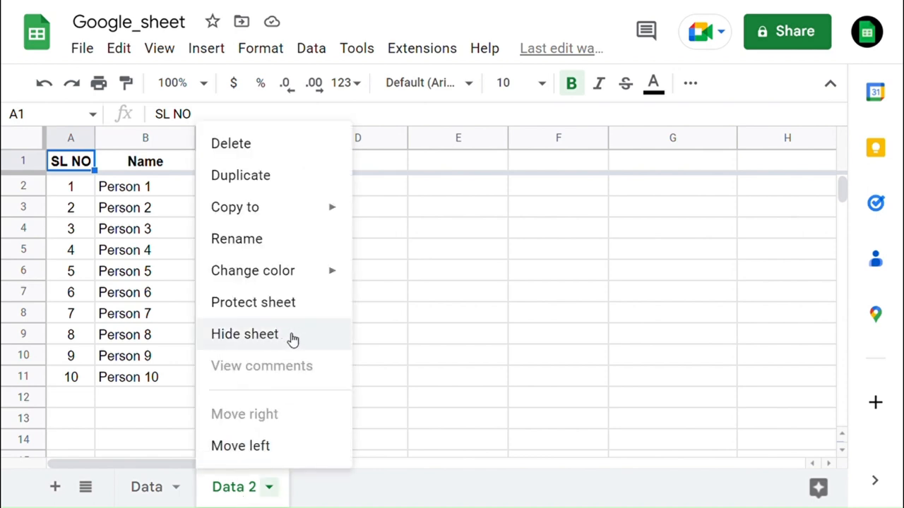
- Hide the Data 2 sheet, leaving only Data visible
click(244, 334)
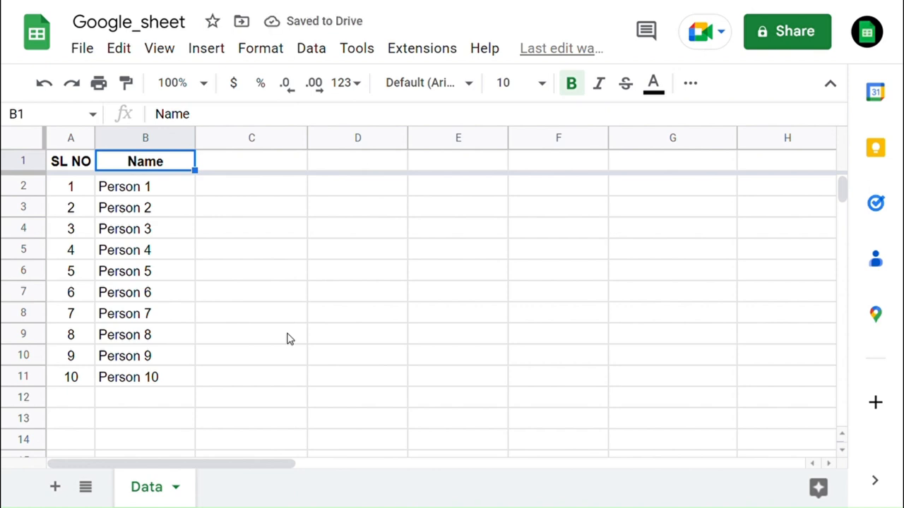
mouse_move(248, 271)
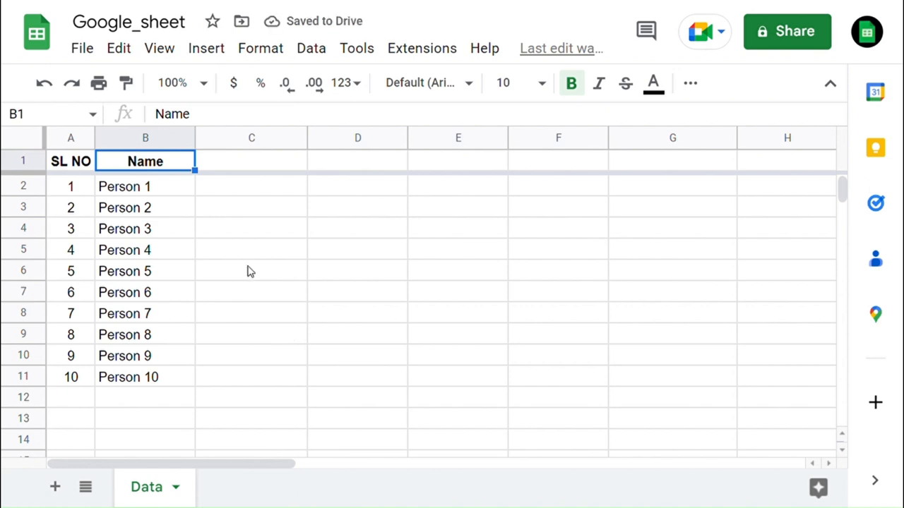
- Unhide Data 2 via View > Hidden sheets so it reappears beside Data
click(158, 48)
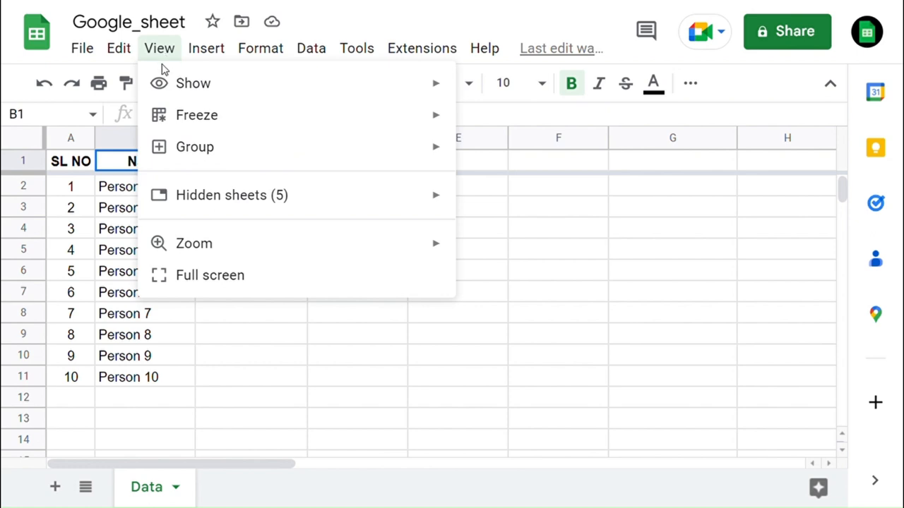
mouse_move(195, 147)
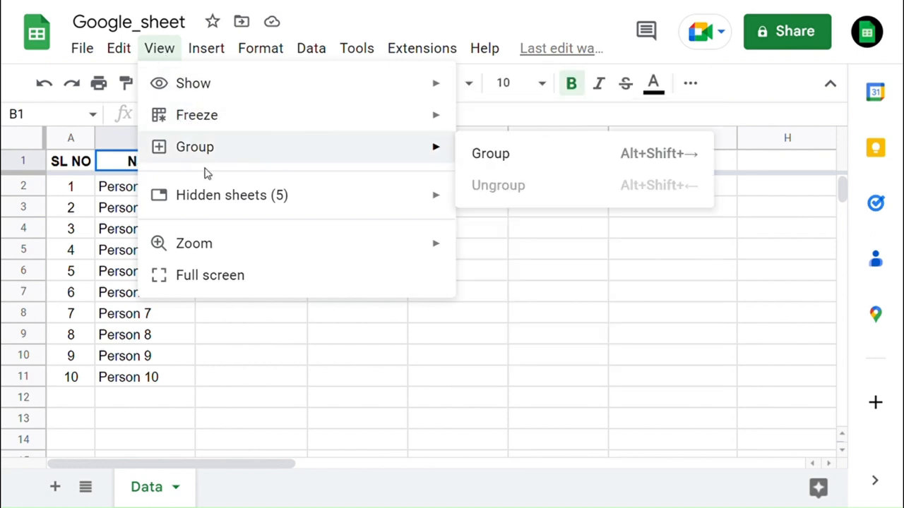
mouse_move(232, 195)
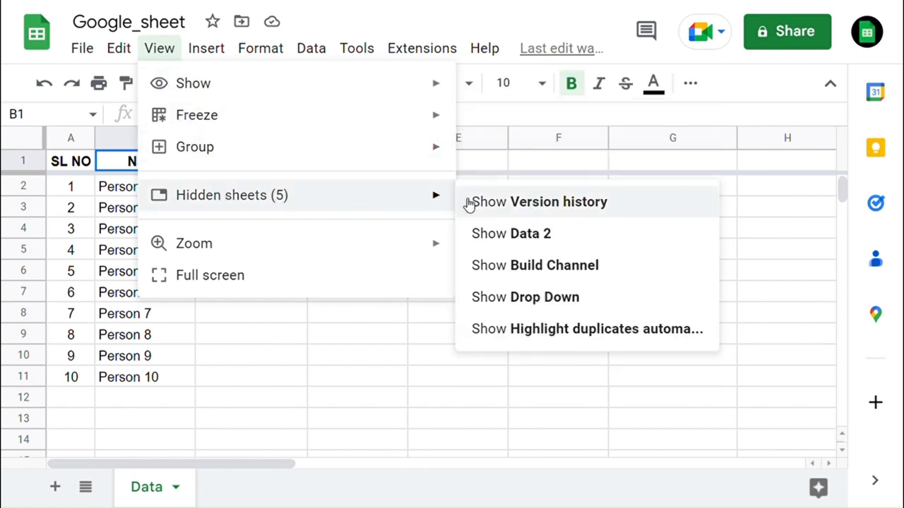
click(511, 234)
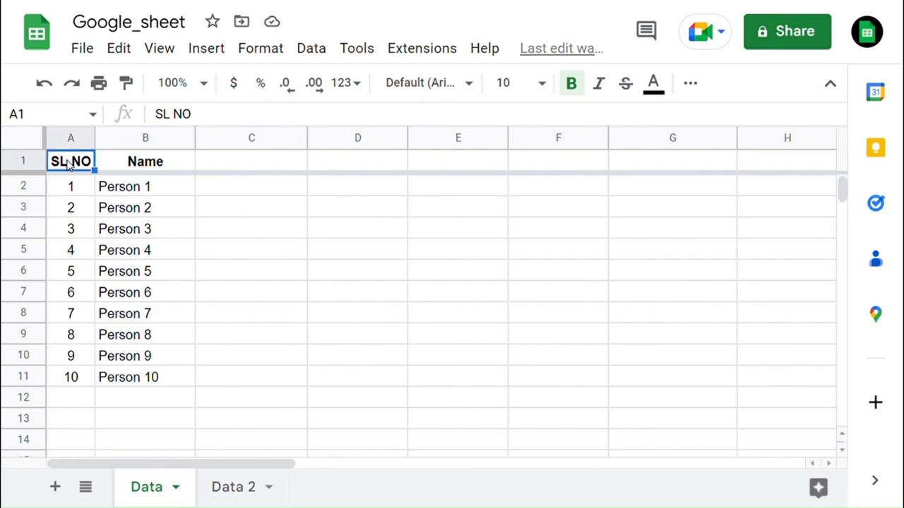
- Colour the Data 2 sheet tab yellow from its Change color palette
right_click(146, 486)
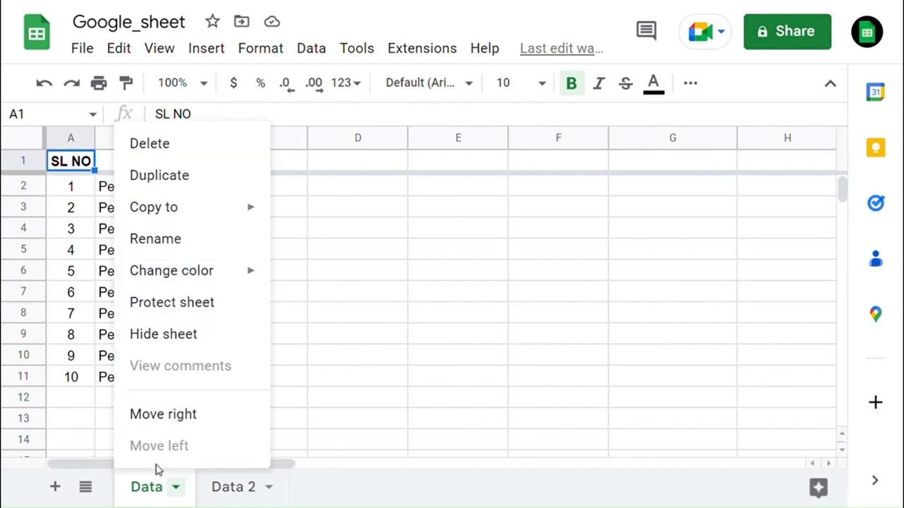
mouse_move(171, 272)
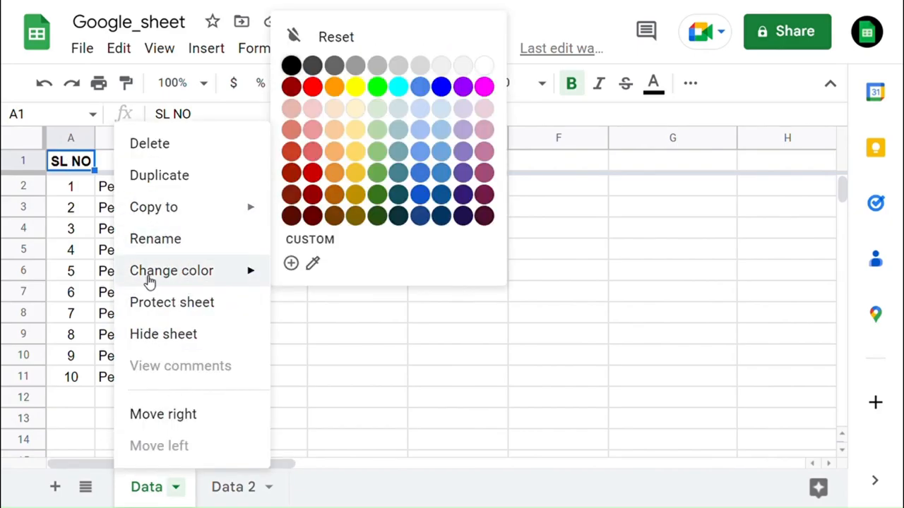
mouse_move(382, 106)
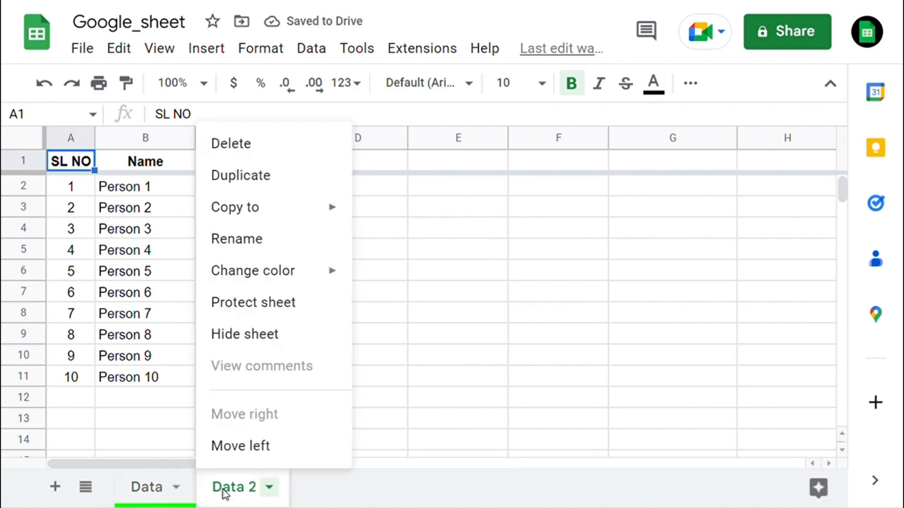
click(253, 271)
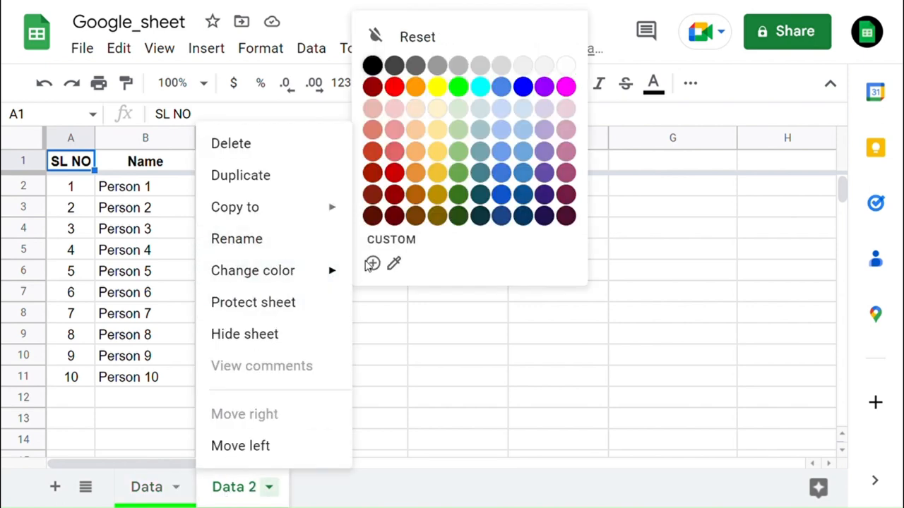
mouse_move(437, 91)
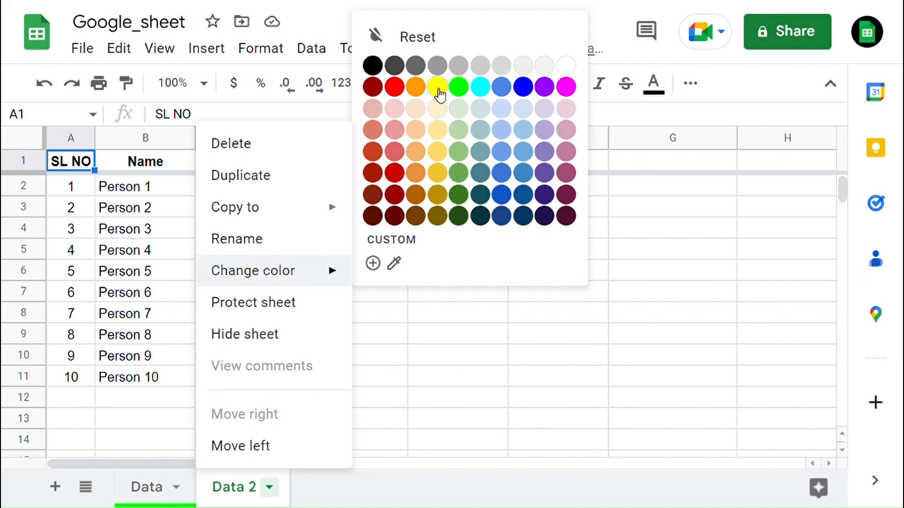
click(436, 88)
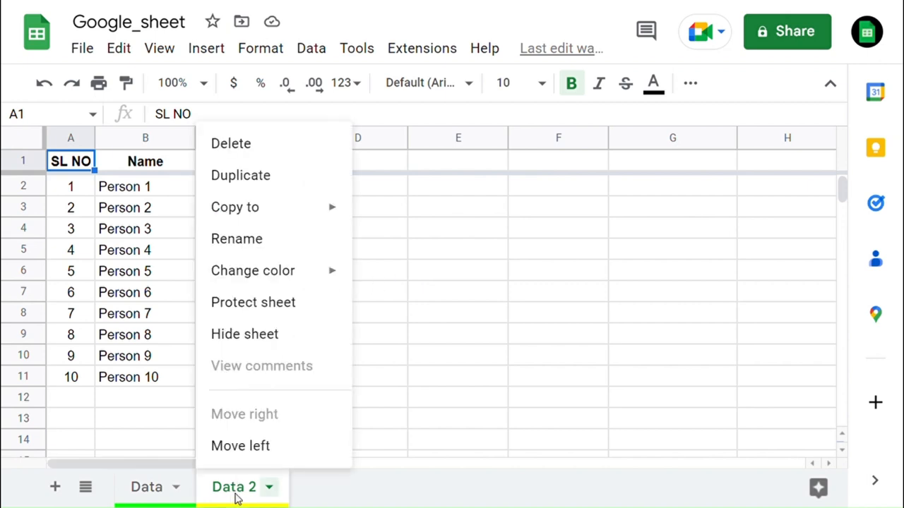
mouse_move(234, 206)
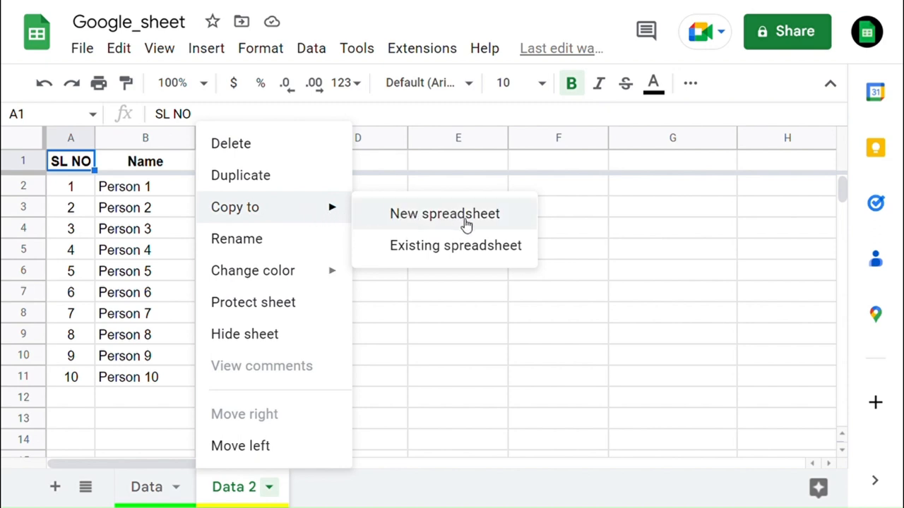
mouse_move(452, 223)
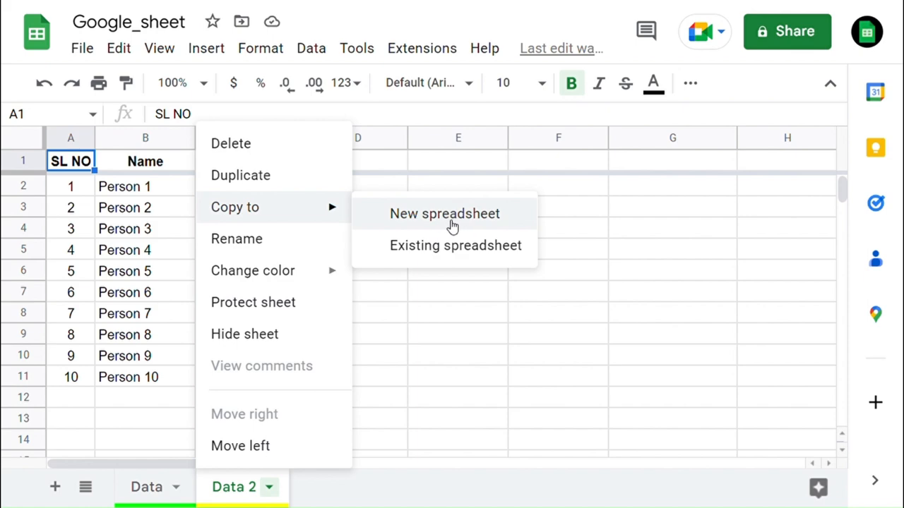
- Copy Data 2 to a new spreadsheet and dismiss the copy confirmation
click(443, 214)
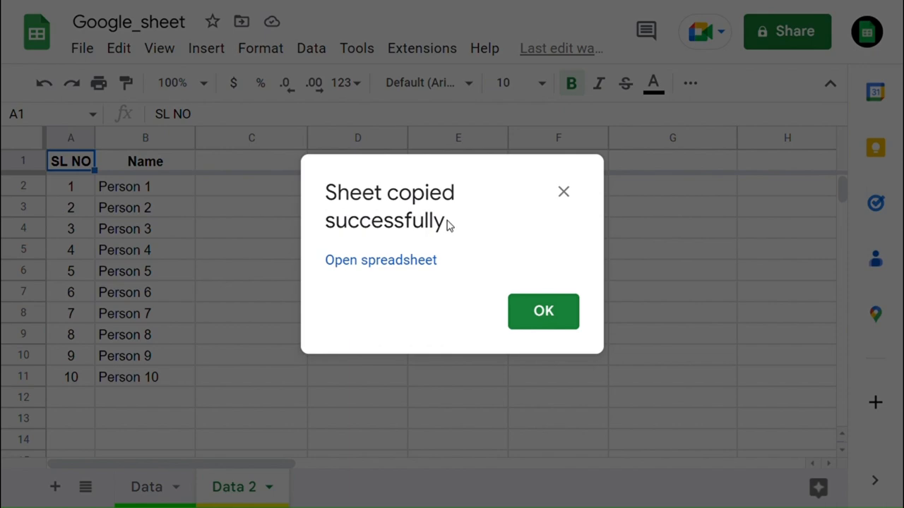
mouse_move(543, 312)
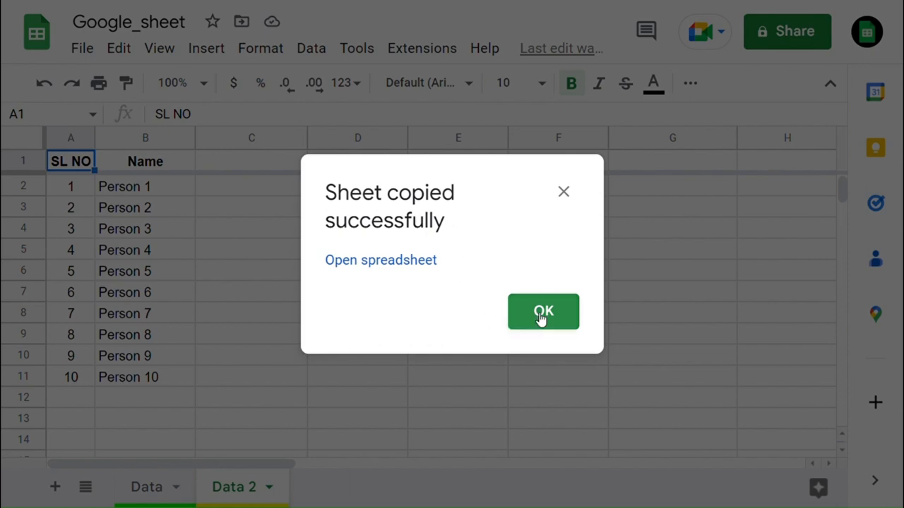
click(542, 312)
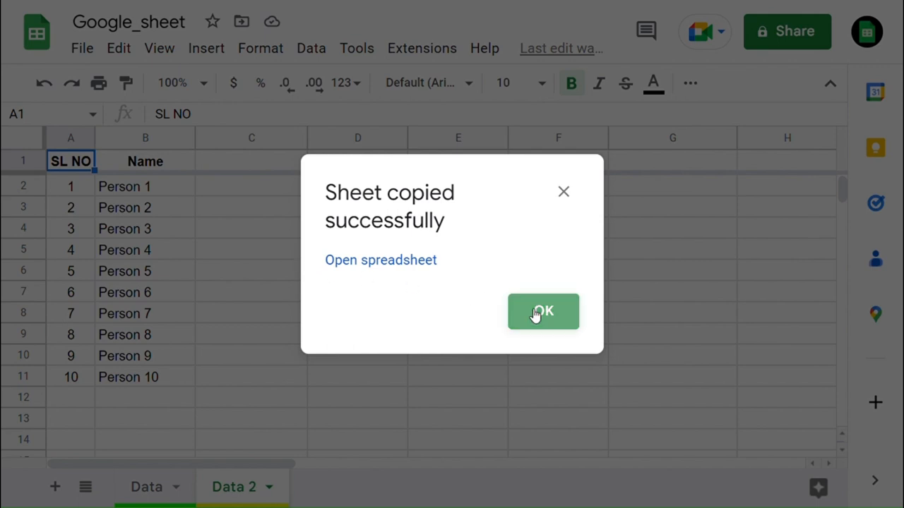
click(543, 312)
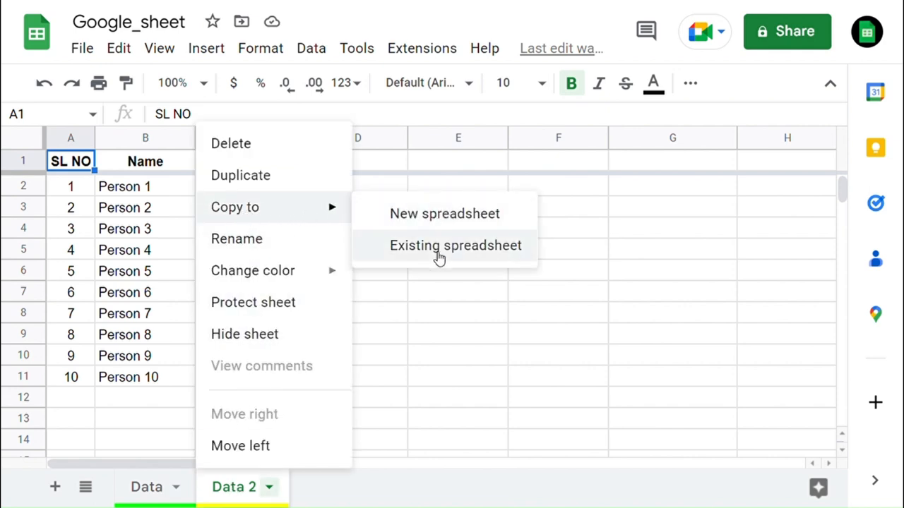
- Copy Data 2 into the existing 'Google Sheet Sharing' spreadsheet and go to it
click(455, 246)
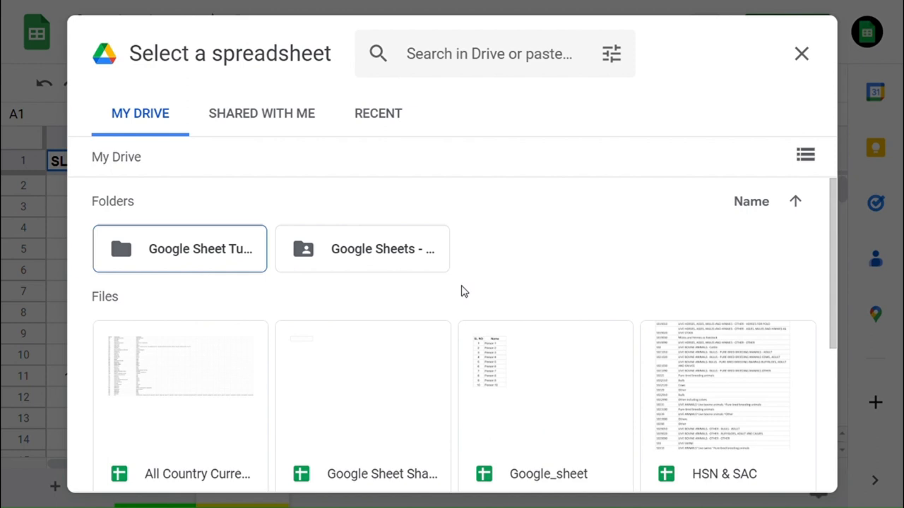
scroll(down, 3)
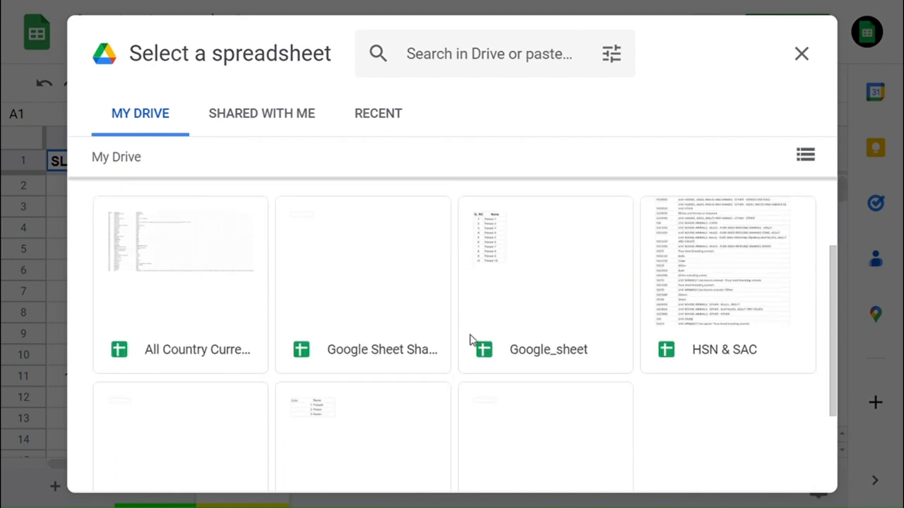
scroll(down, 3)
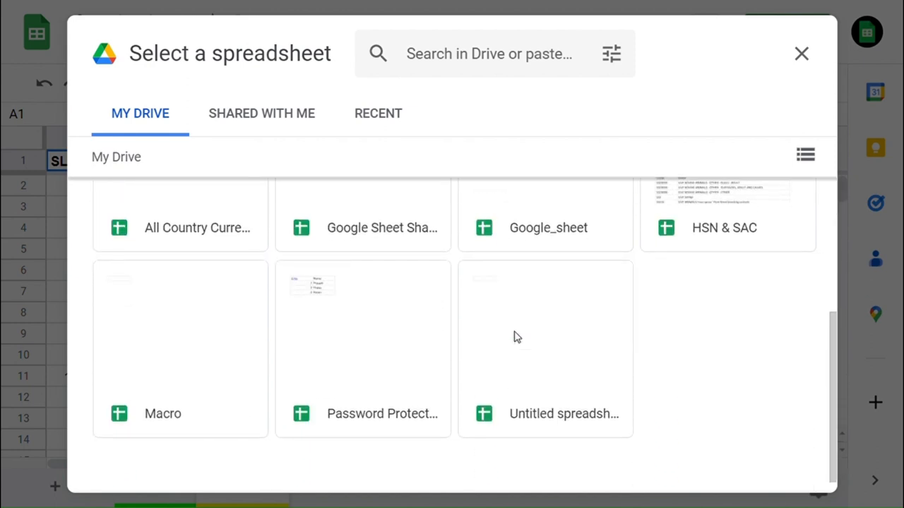
scroll(up, 3)
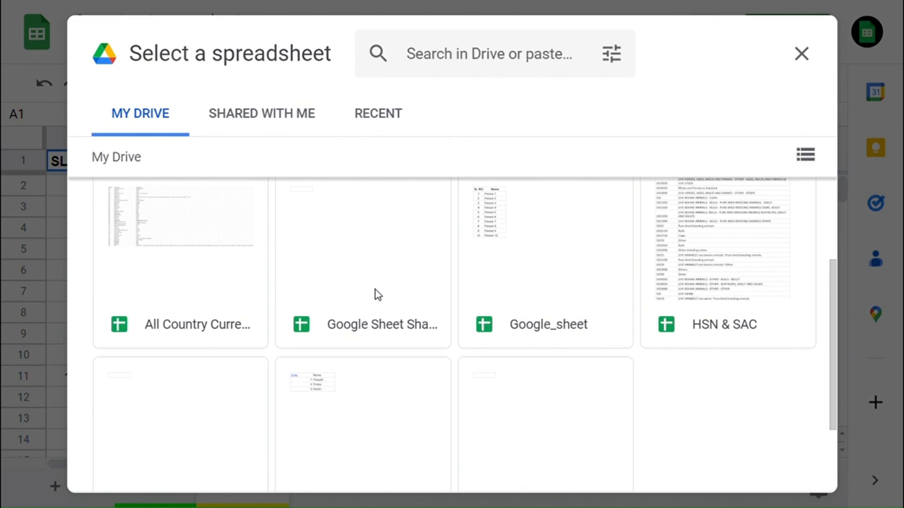
click(362, 266)
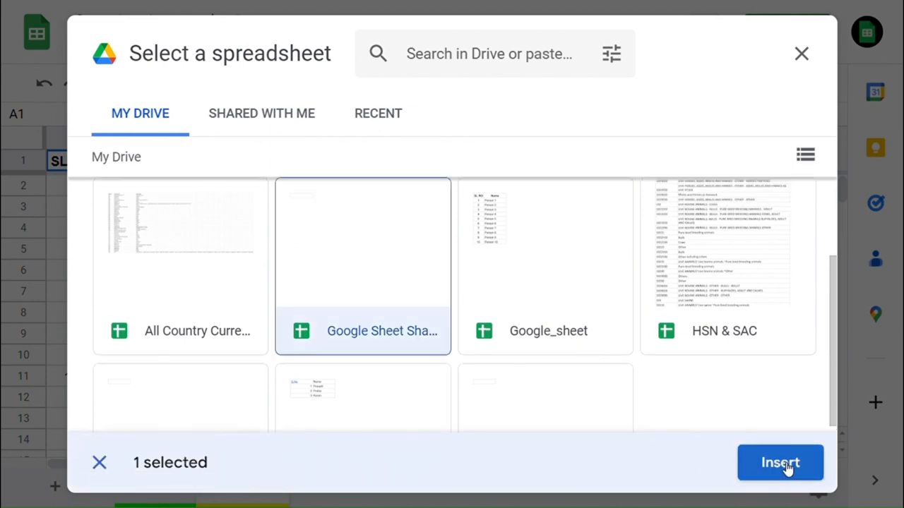
click(780, 463)
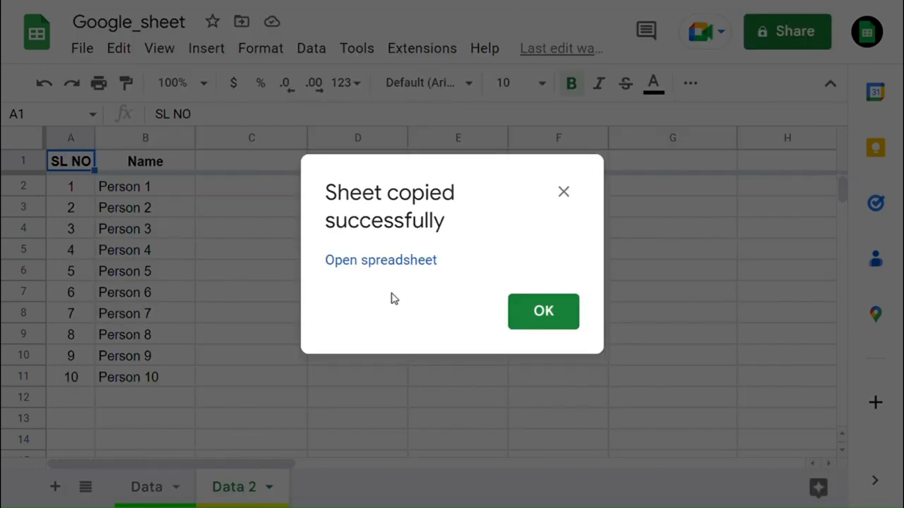
click(381, 260)
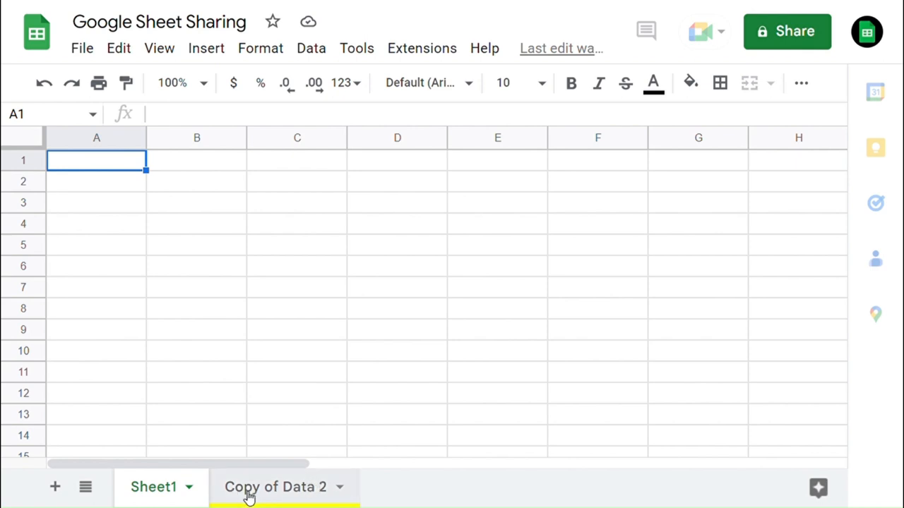
- Show the Copy of Data 2 sheet listing Person 1–10 in Google Sheet Sharing
click(277, 486)
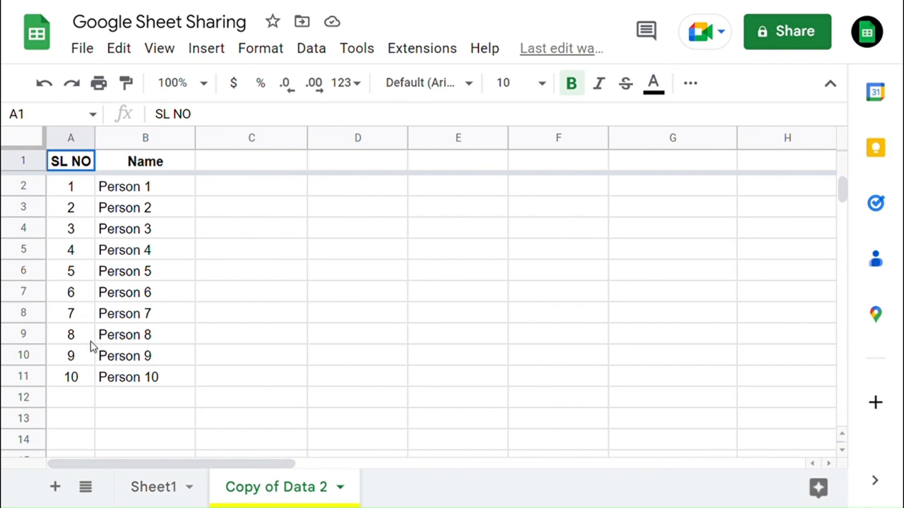
mouse_move(153, 383)
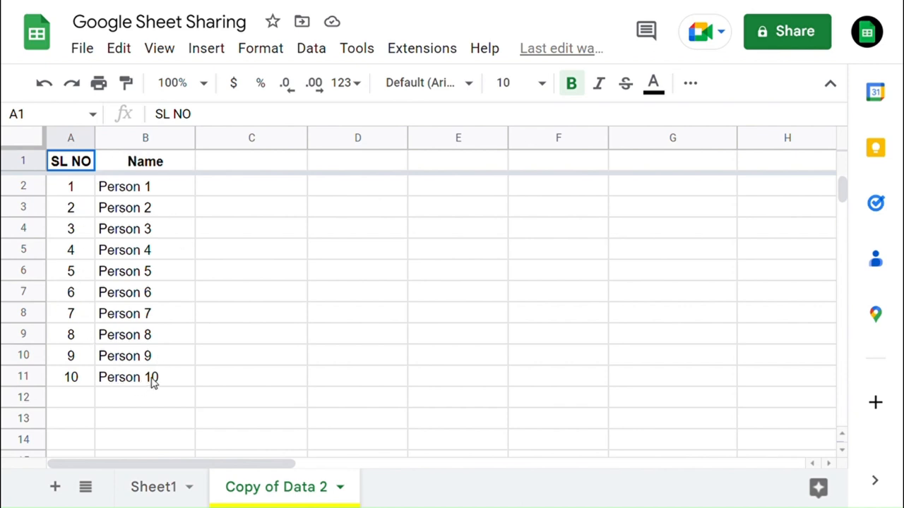
mouse_move(246, 350)
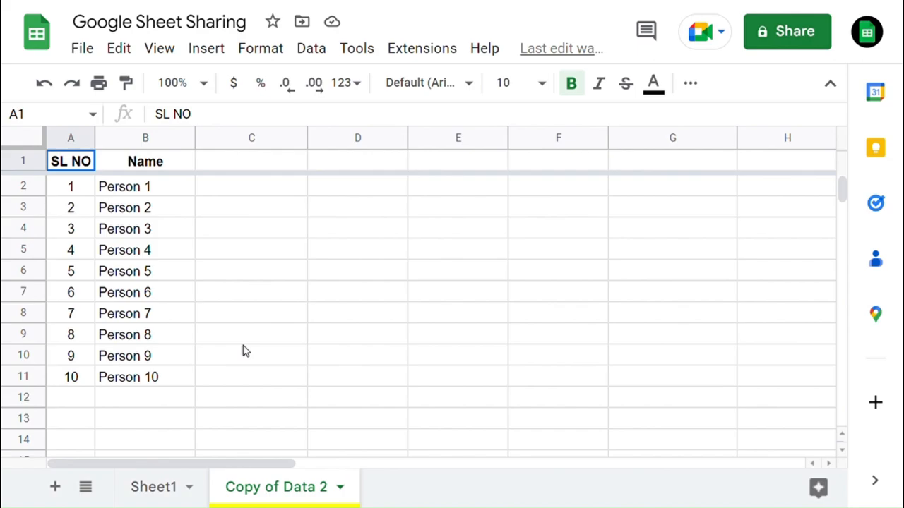